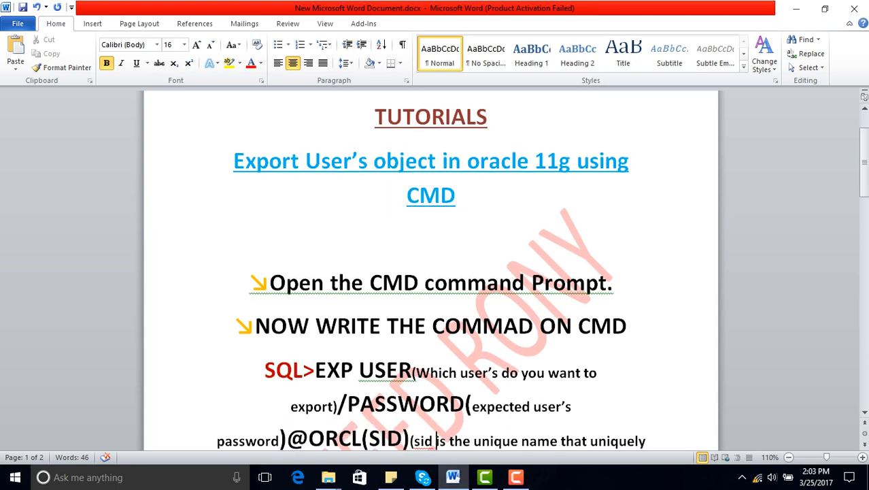
Search the Start menu for cmd and run Command Prompt as administrator
left_click(15, 477)
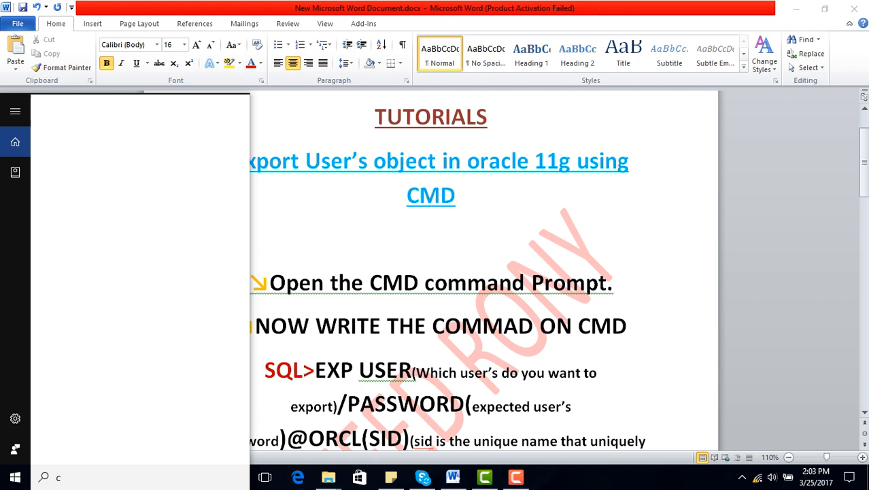
type("md")
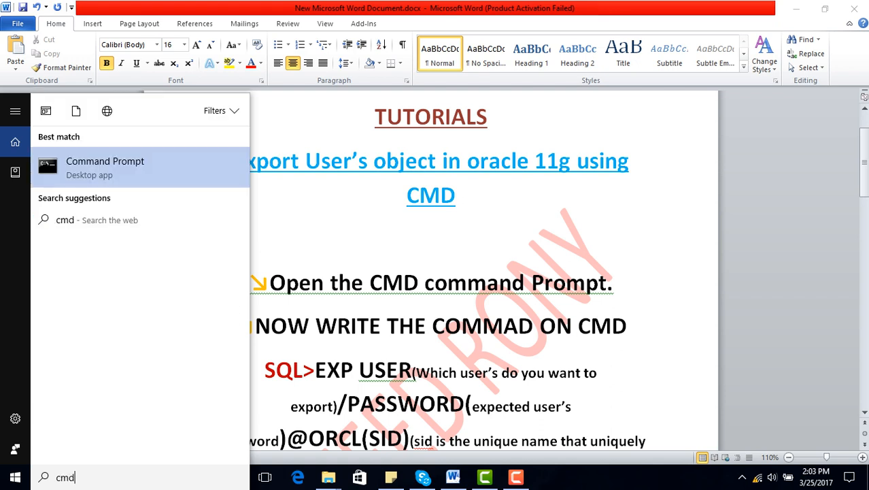
right_click(105, 163)
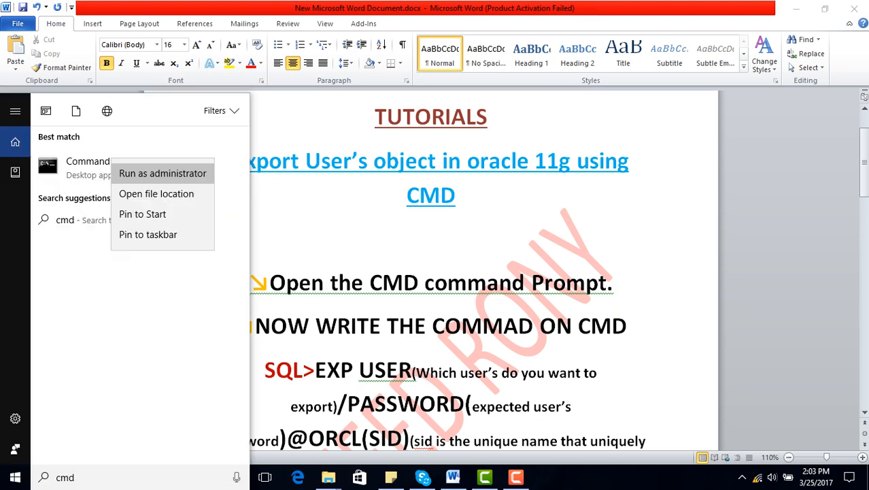
left_click(162, 173)
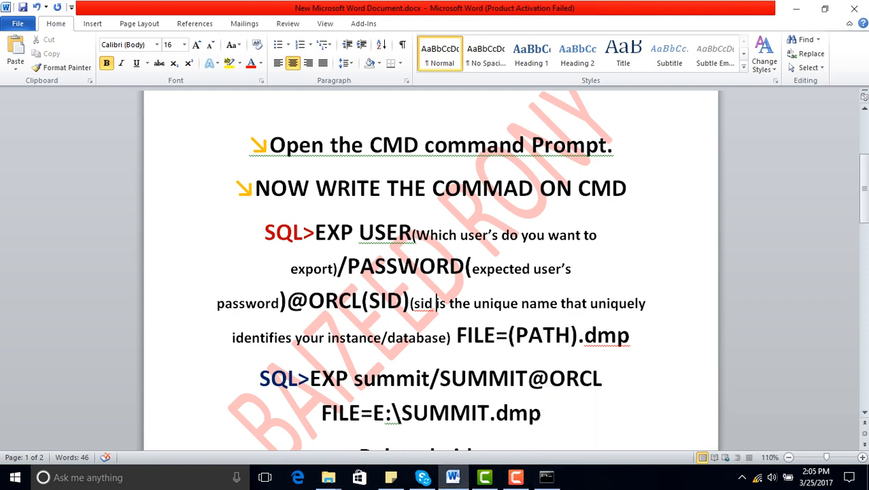
Scroll the Word tutorial to the sample EXP command, then bring Command Prompt forward
scroll("down", 3)
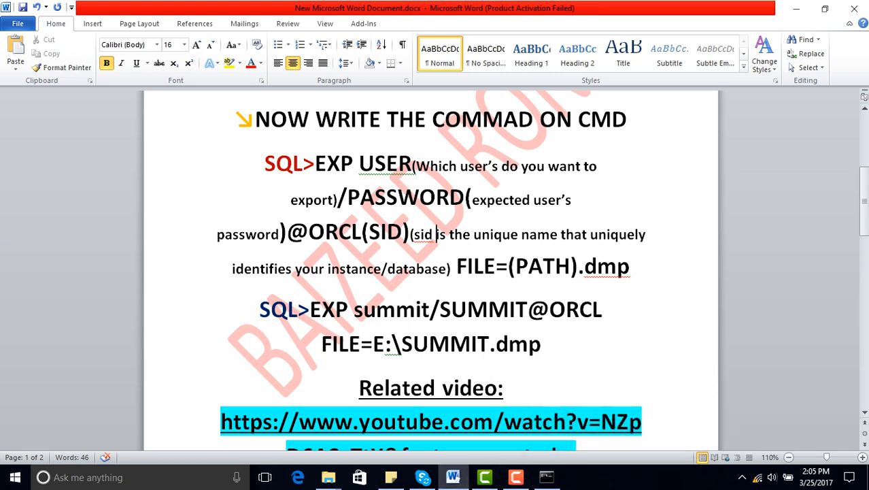
left_click(547, 477)
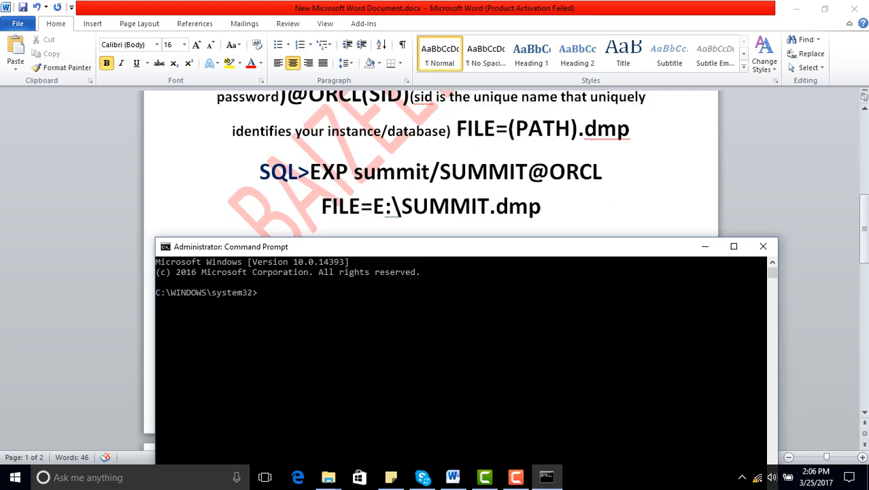
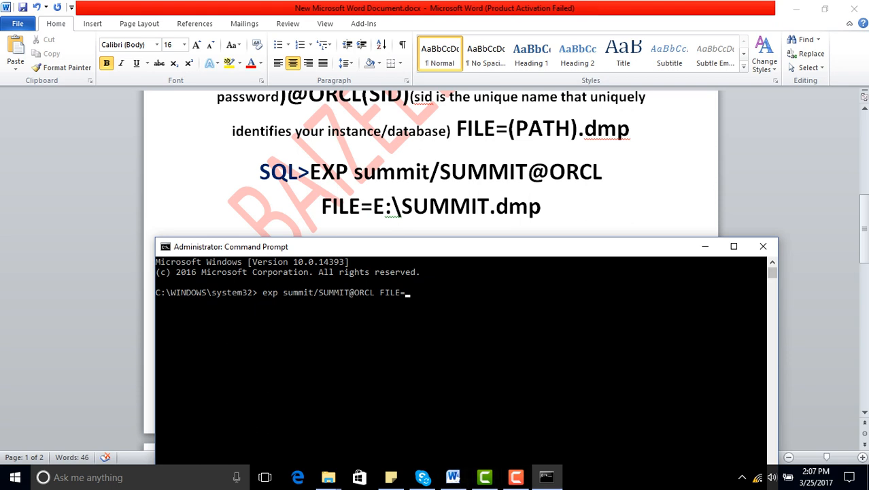
mouse_move(329, 476)
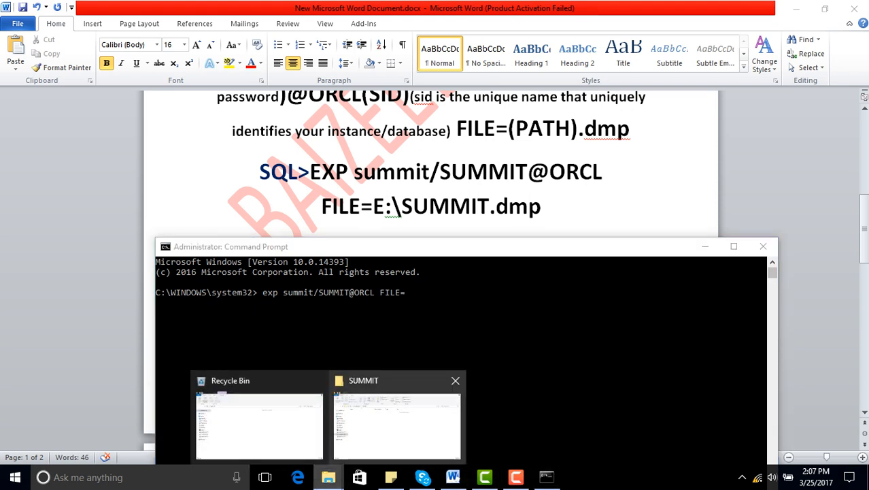
Check the empty E:\SUMMIT folder in Explorer, then append E:\SUMMIT to the command
left_click(397, 422)
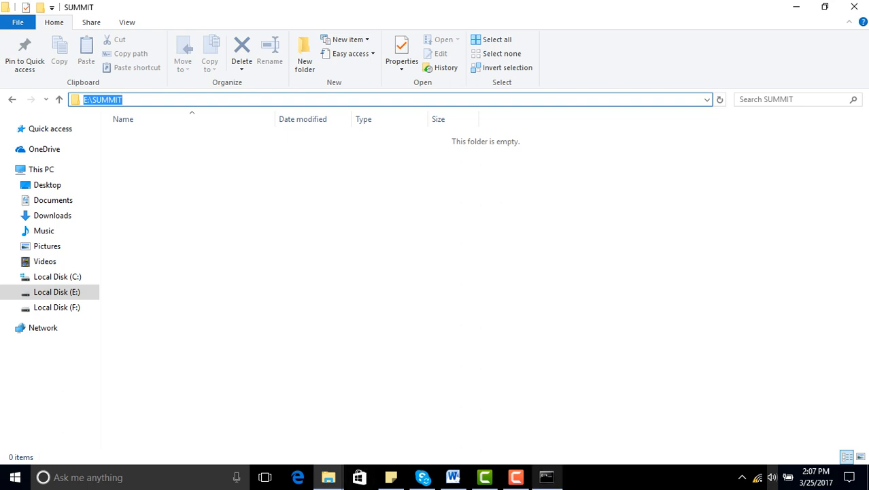
left_click(547, 477)
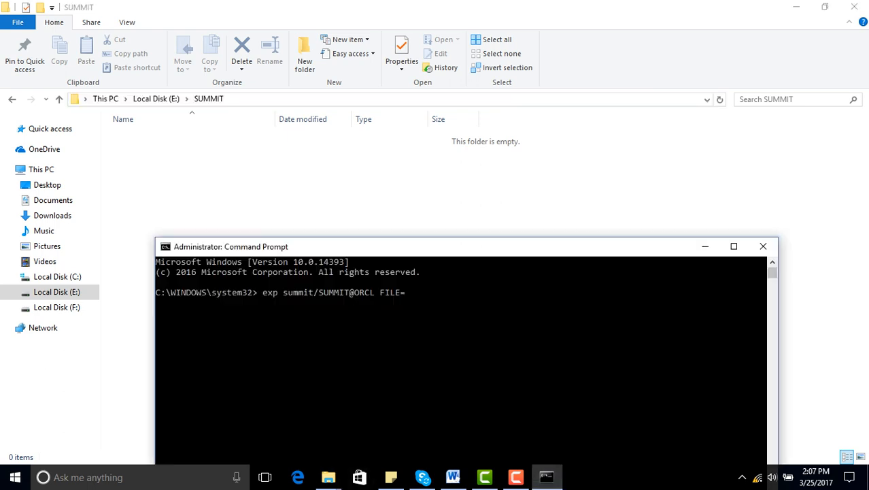
type("E:\\SUMMIT")
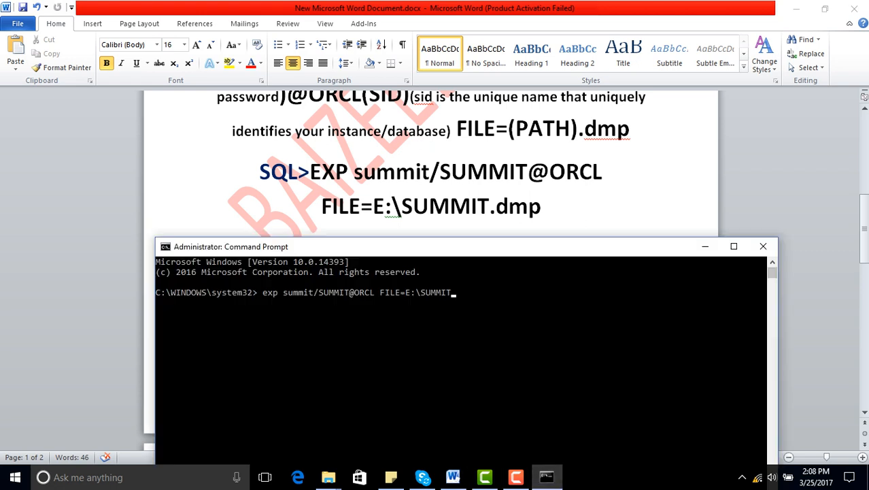
Finish the file name as E:\SUMMIT.dmp and run the export until it succeeds
type(".dmp")
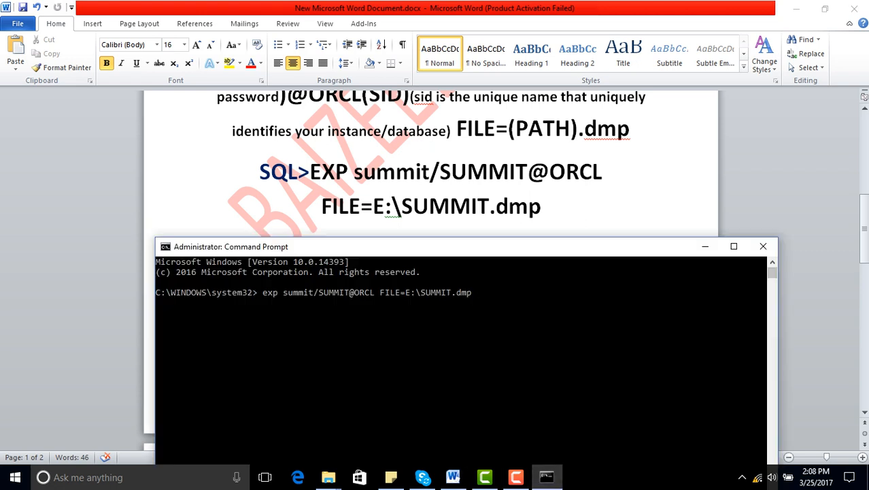
key("Return")
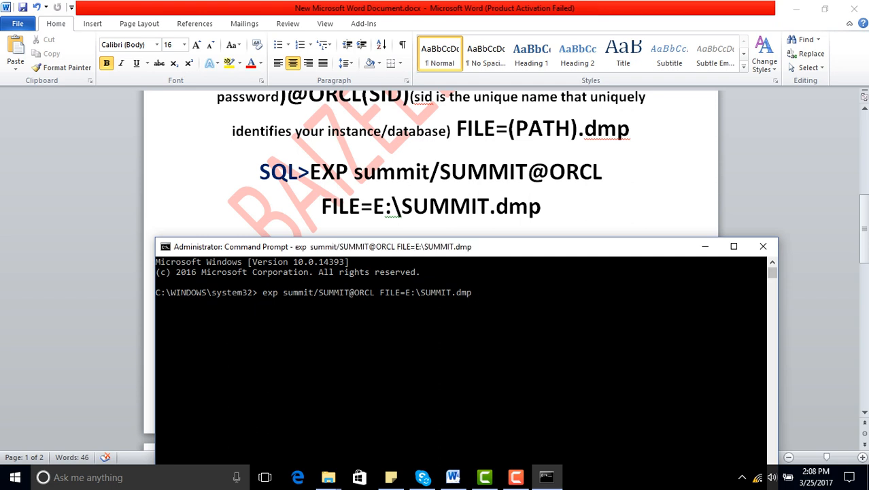
key("Return")
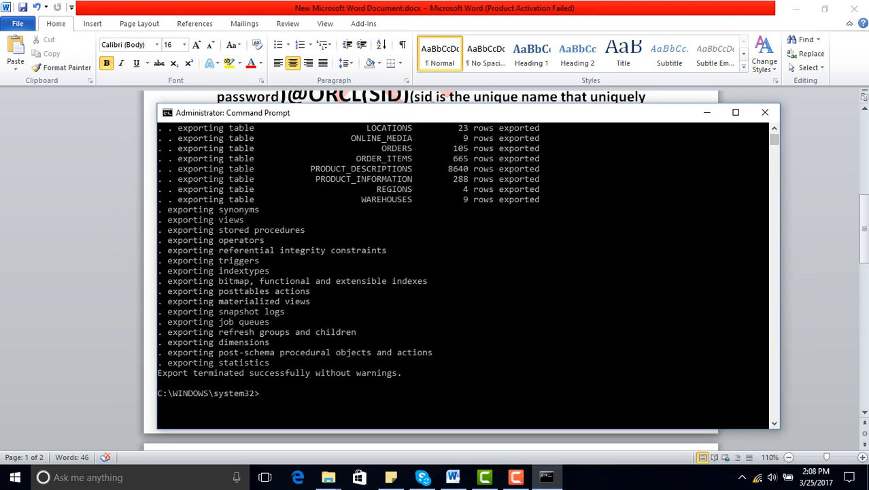
Browse drive E: and select the 10,592 KB SUMMIT.dmp, then return to Word
left_click(328, 477)
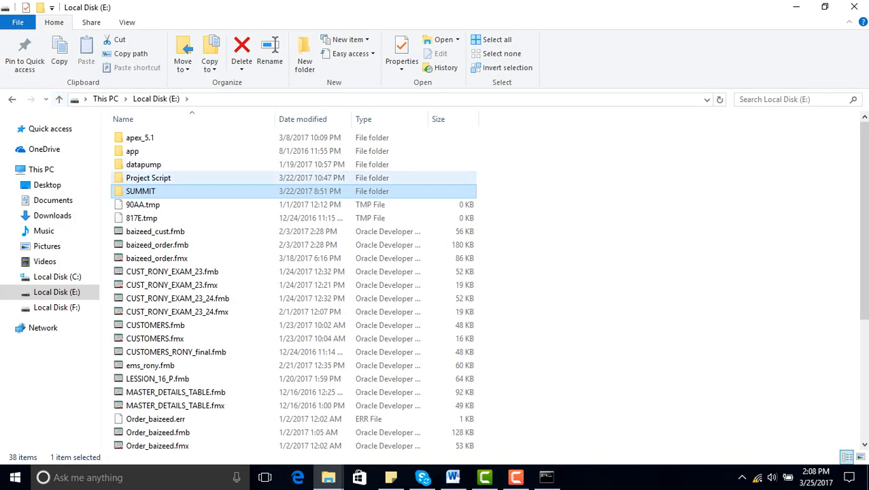
double_click(140, 190)
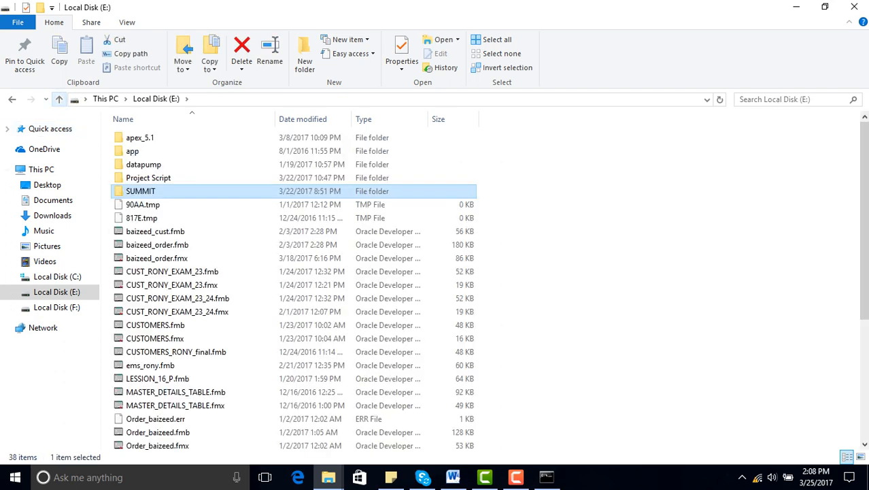
left_click(157, 378)
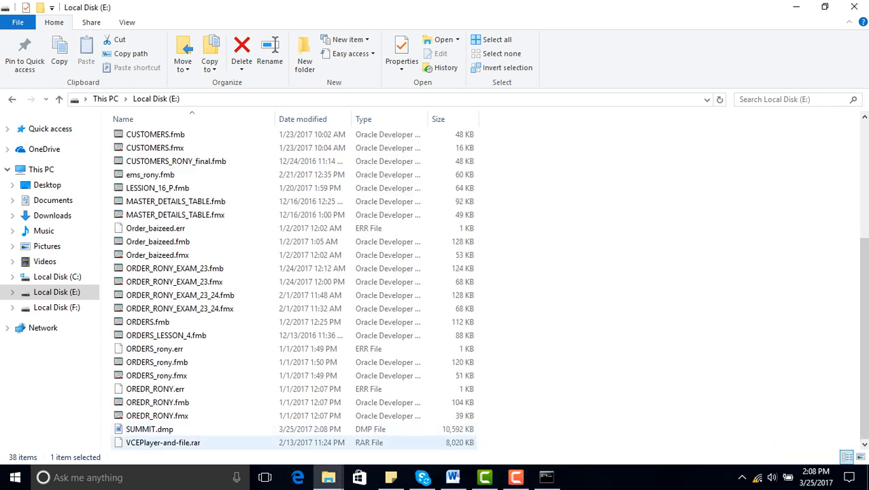
left_click(150, 428)
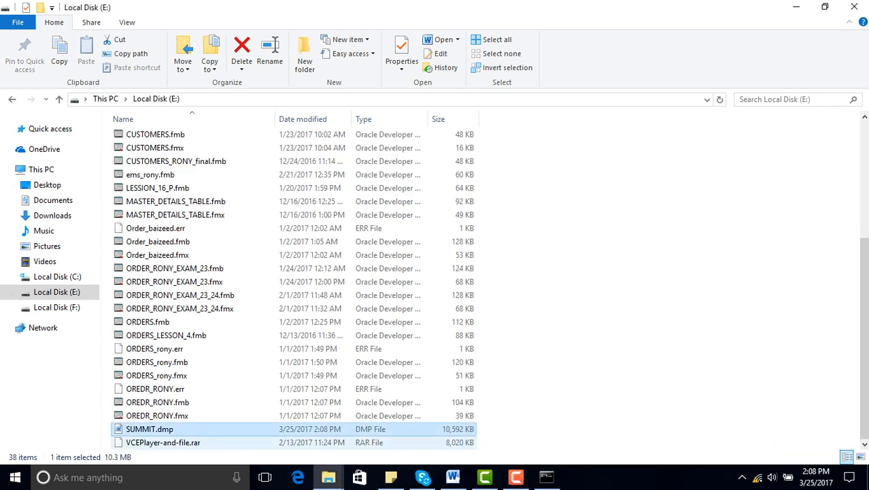
mouse_move(149, 429)
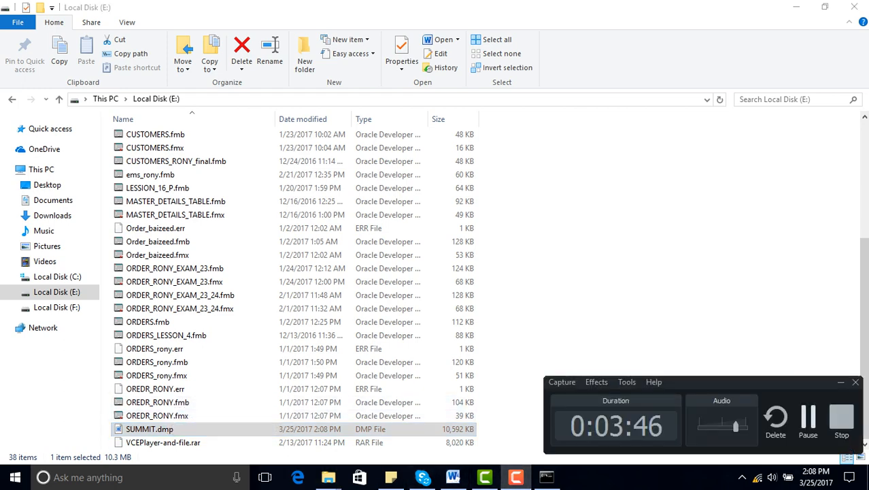
left_click(451, 476)
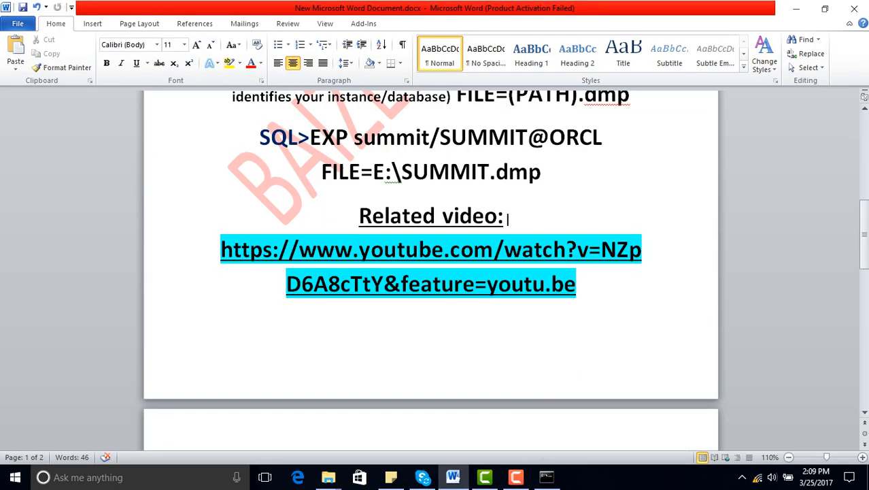